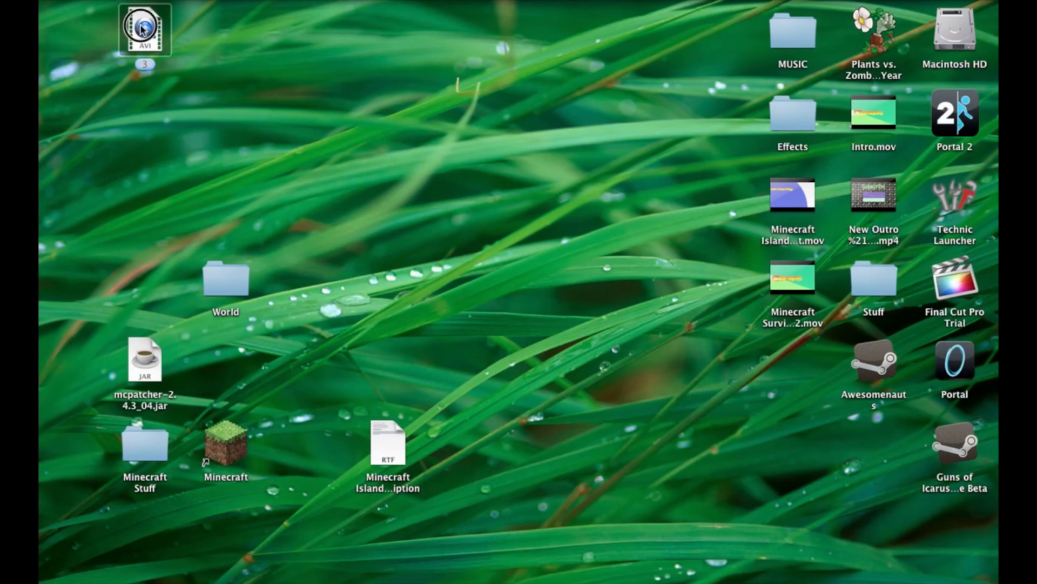
# Launch HandBrake from Finder so its empty conversion window appears
pyautogui.moveTo(144, 30); pyautogui.dragTo(360, 142)
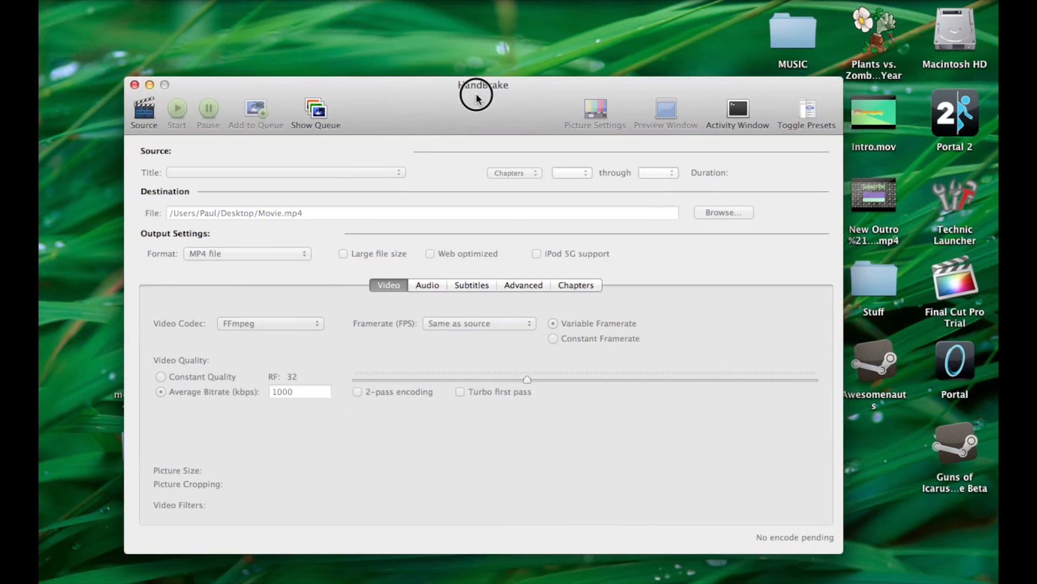
# Load 3.avi from the Desktop as the source, giving destination 3.mp4
pyautogui.moveTo(475, 94); pyautogui.dragTo(545, 94)
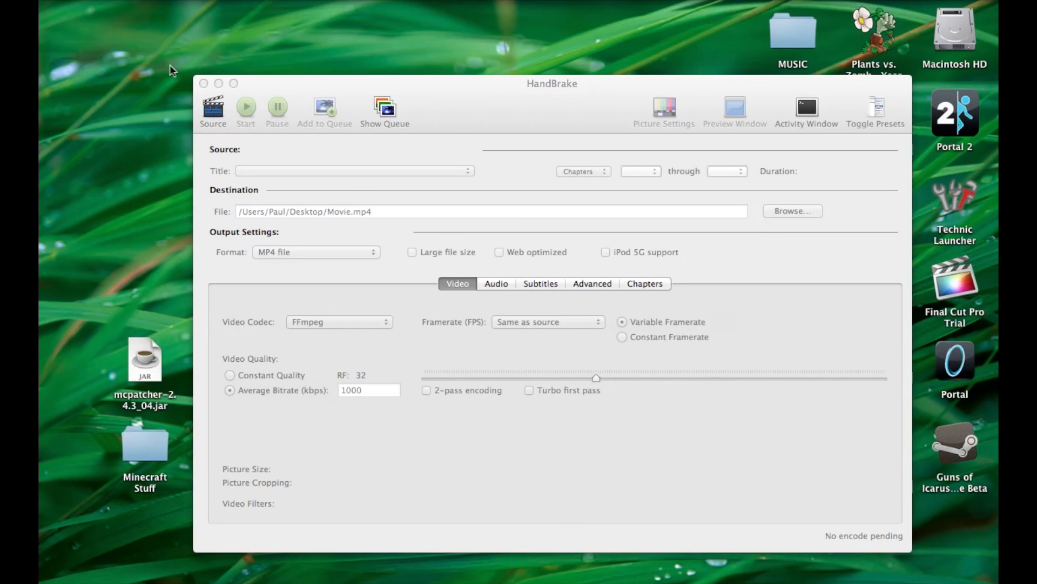
pyautogui.click(212, 109)
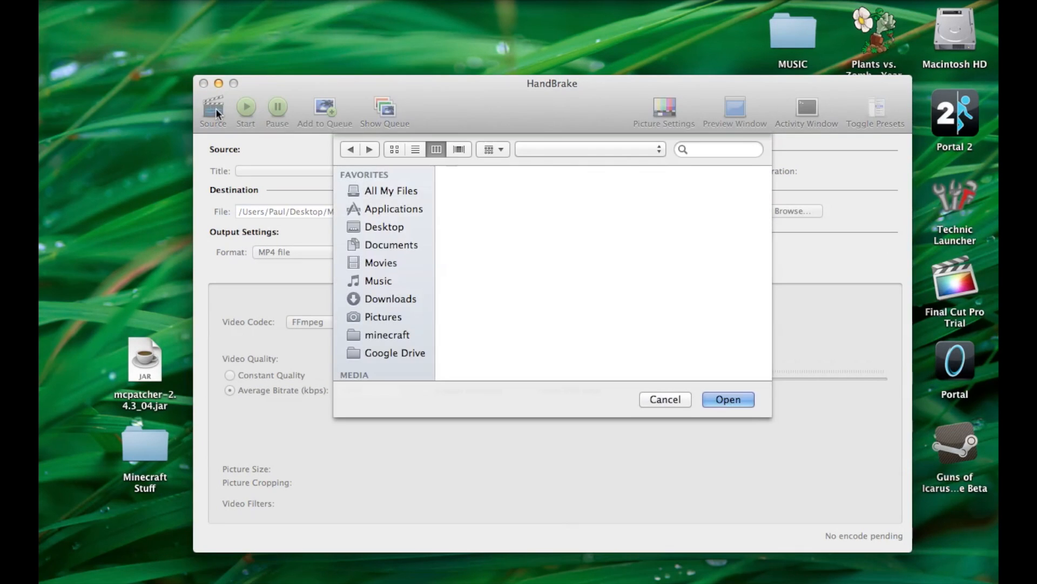
pyautogui.click(384, 226)
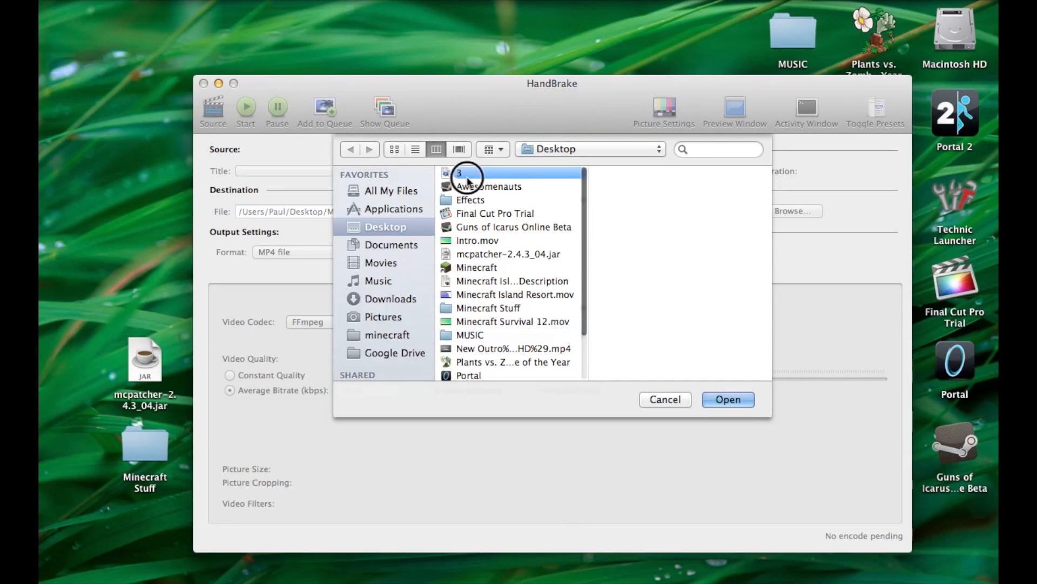
pyautogui.click(458, 173)
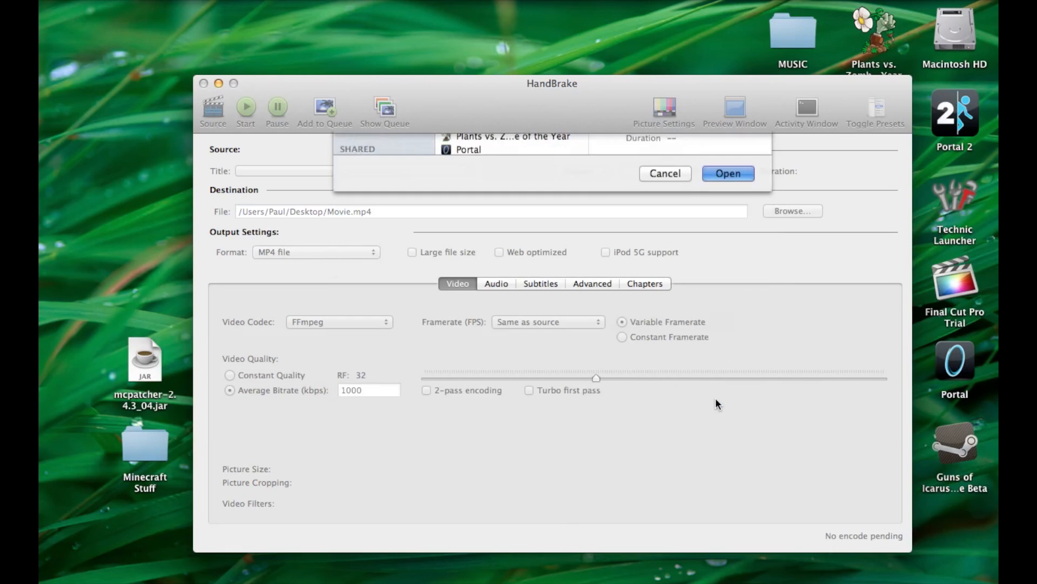
pyautogui.click(728, 173)
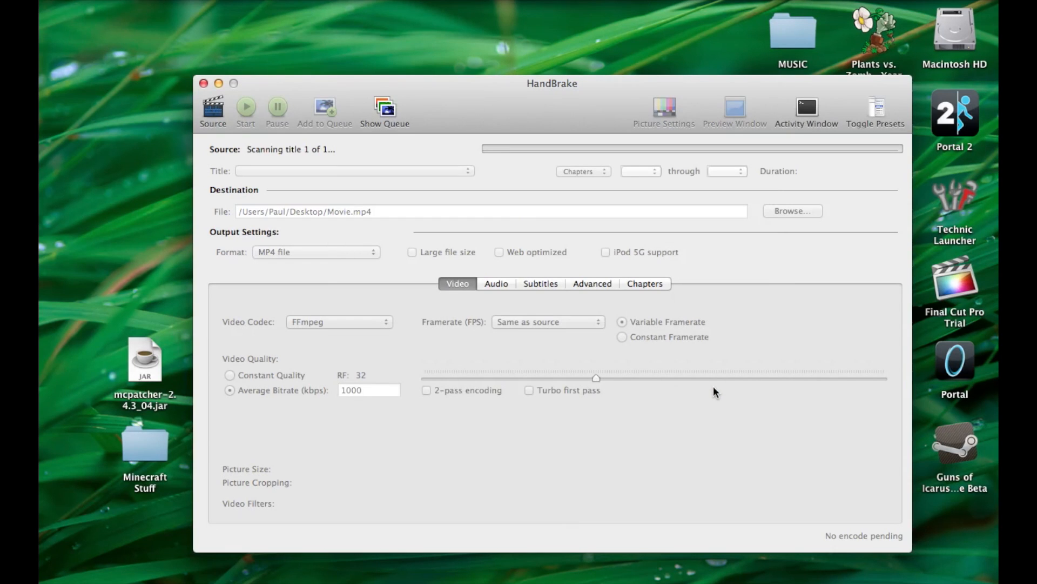
pyautogui.moveTo(410, 198)
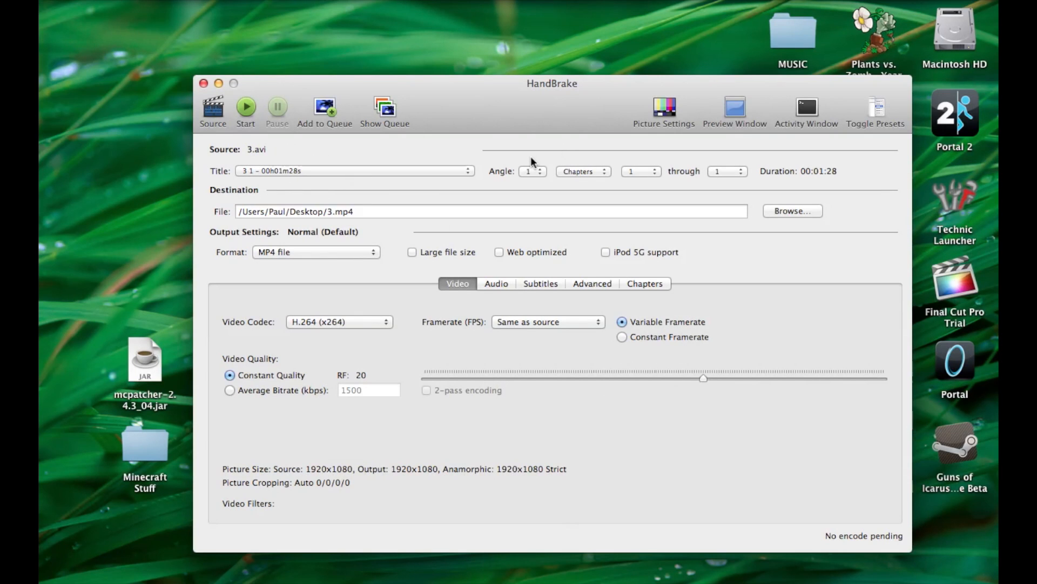
pyautogui.moveTo(655, 119)
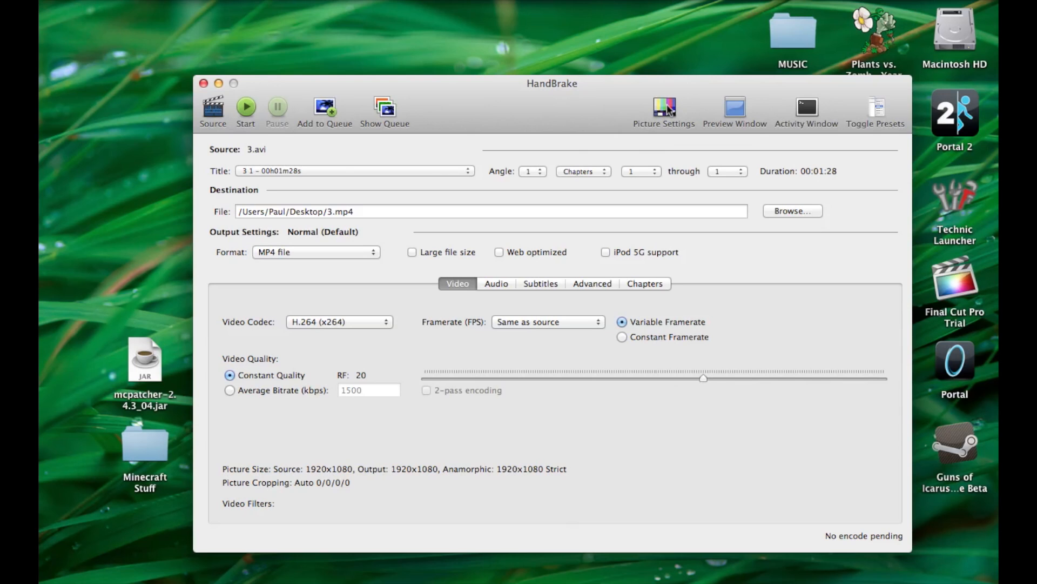
pyautogui.moveTo(575, 137)
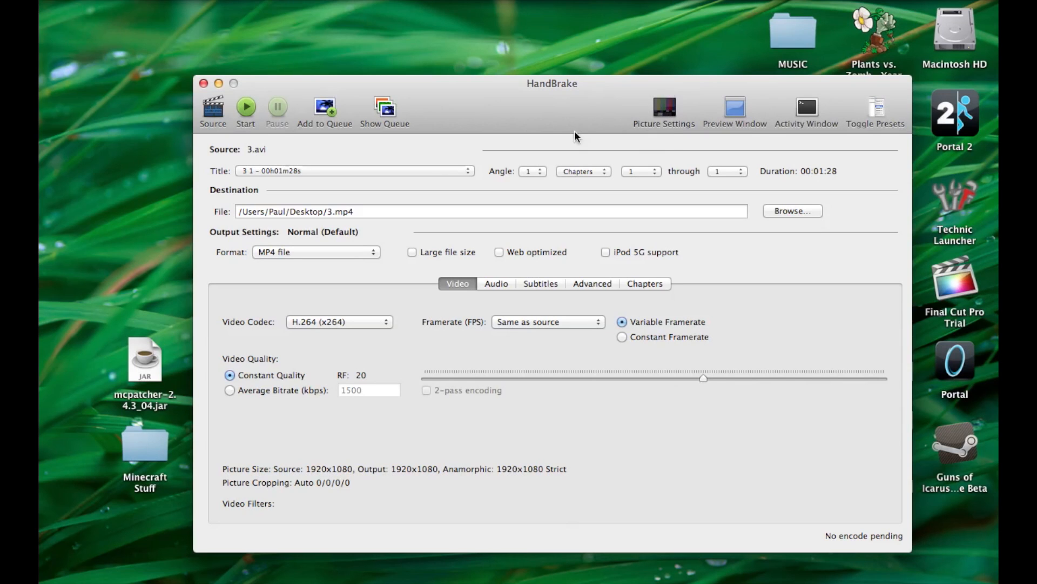
pyautogui.click(664, 107)
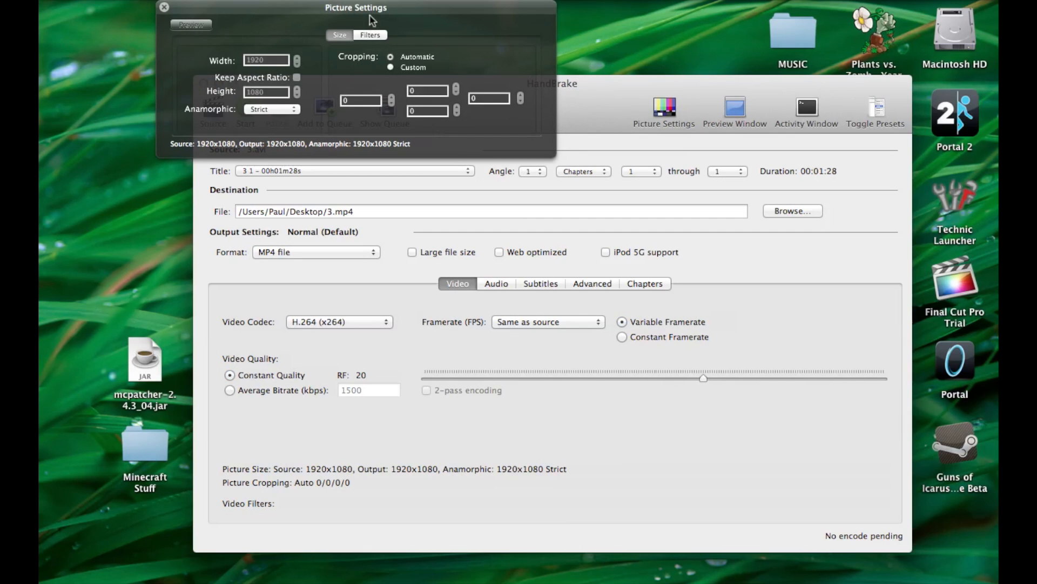
pyautogui.moveTo(356, 7); pyautogui.dragTo(452, 79)
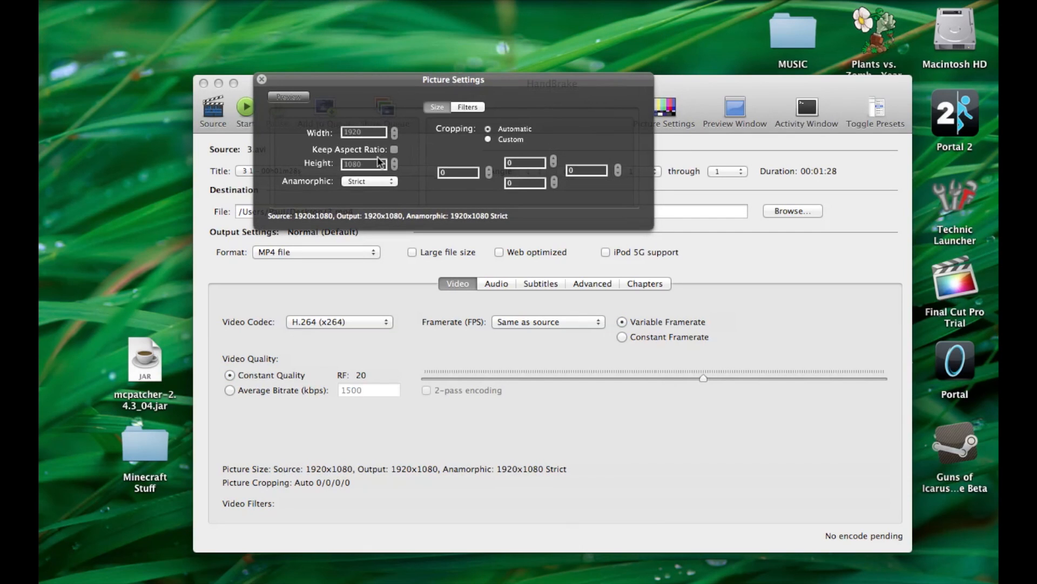
pyautogui.moveTo(351, 144)
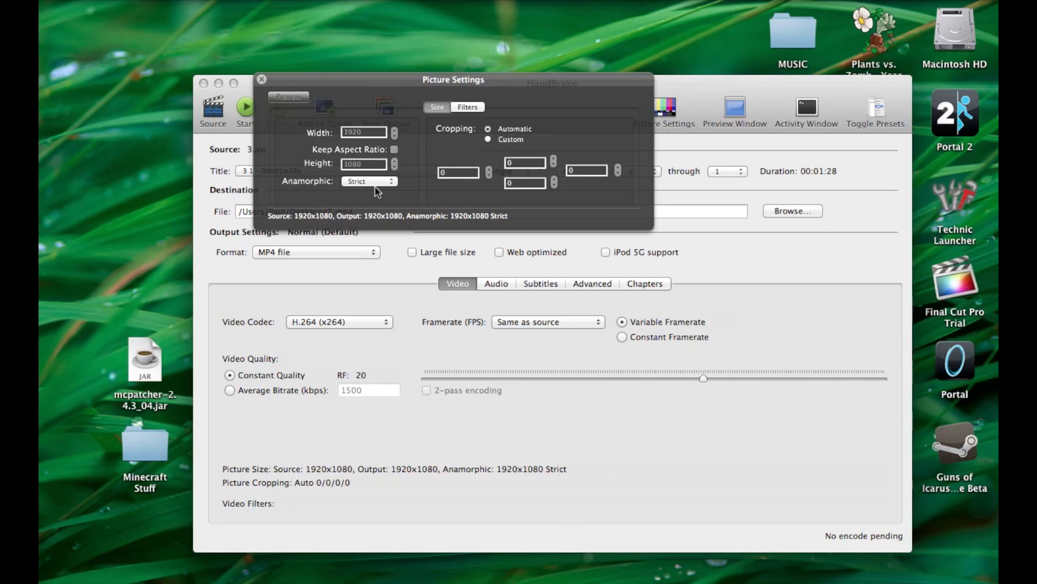
pyautogui.click(369, 180)
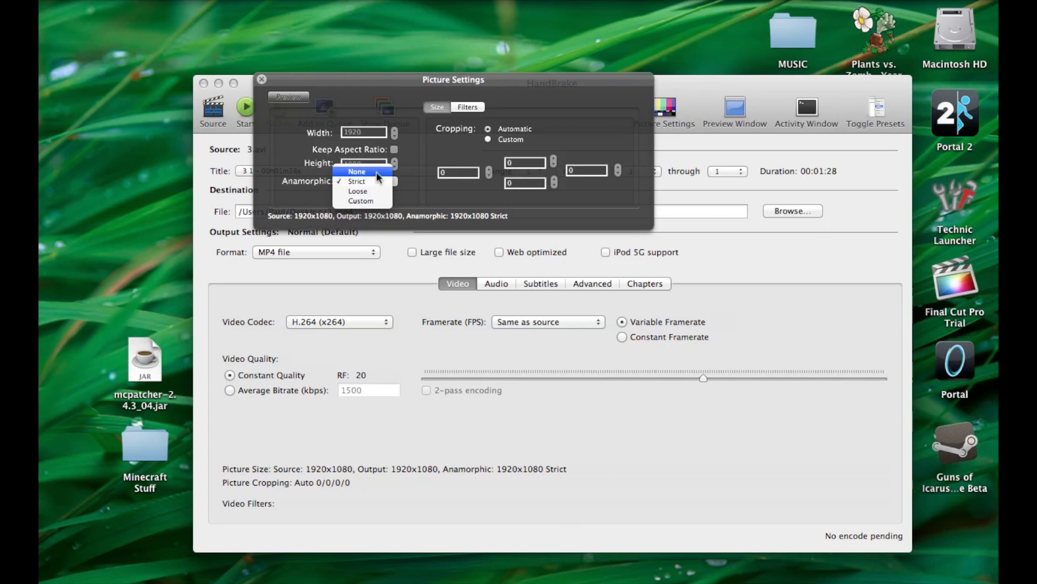
pyautogui.click(357, 172)
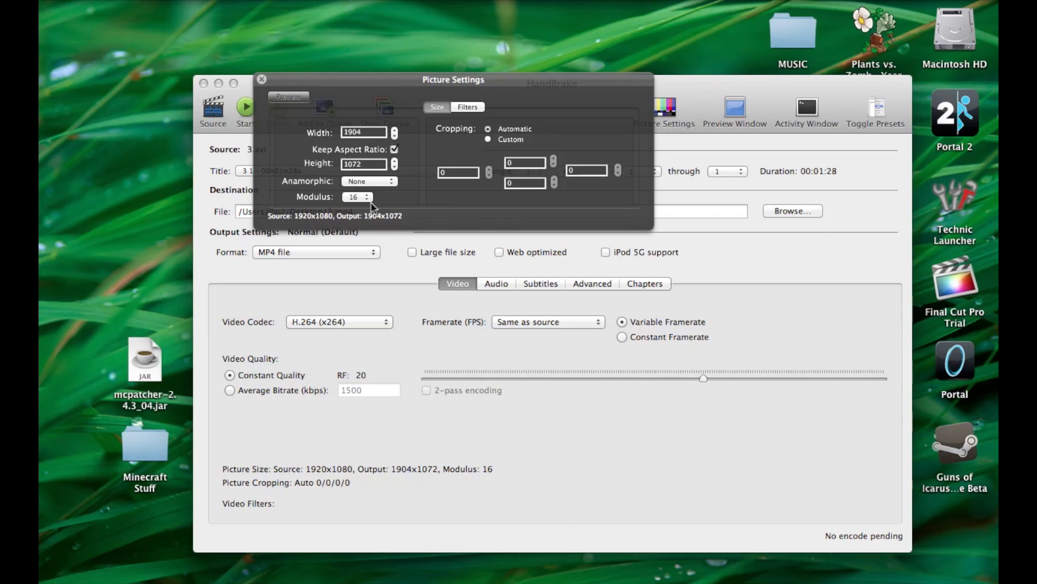
pyautogui.click(386, 180)
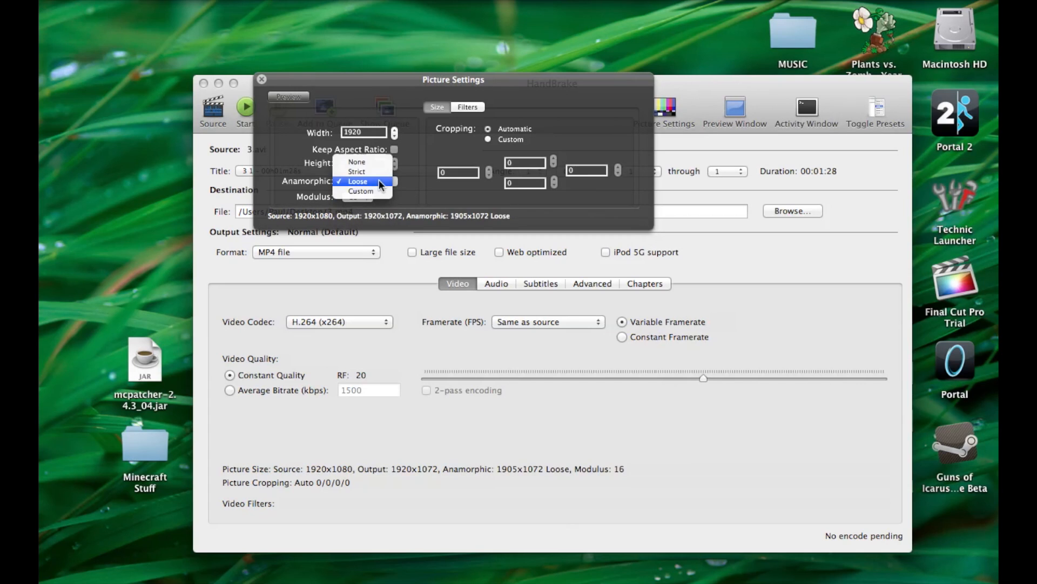
pyautogui.click(357, 171)
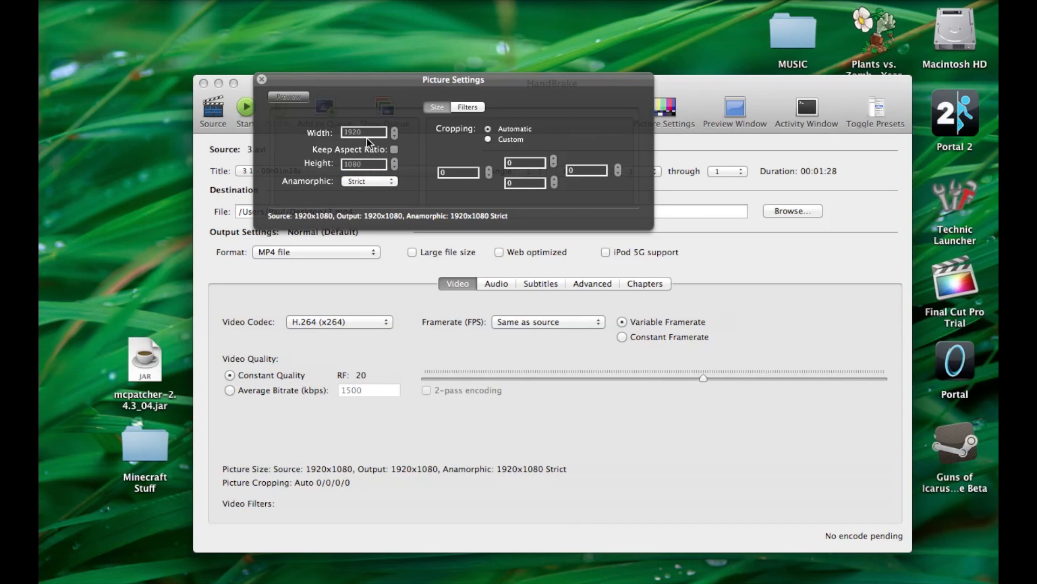
pyautogui.moveTo(359, 137)
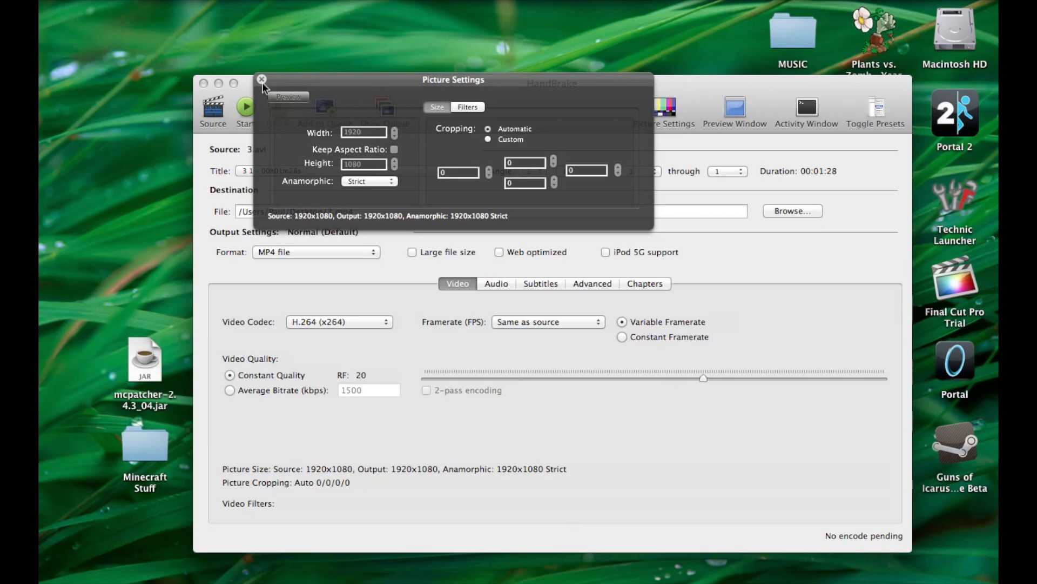
pyautogui.click(262, 80)
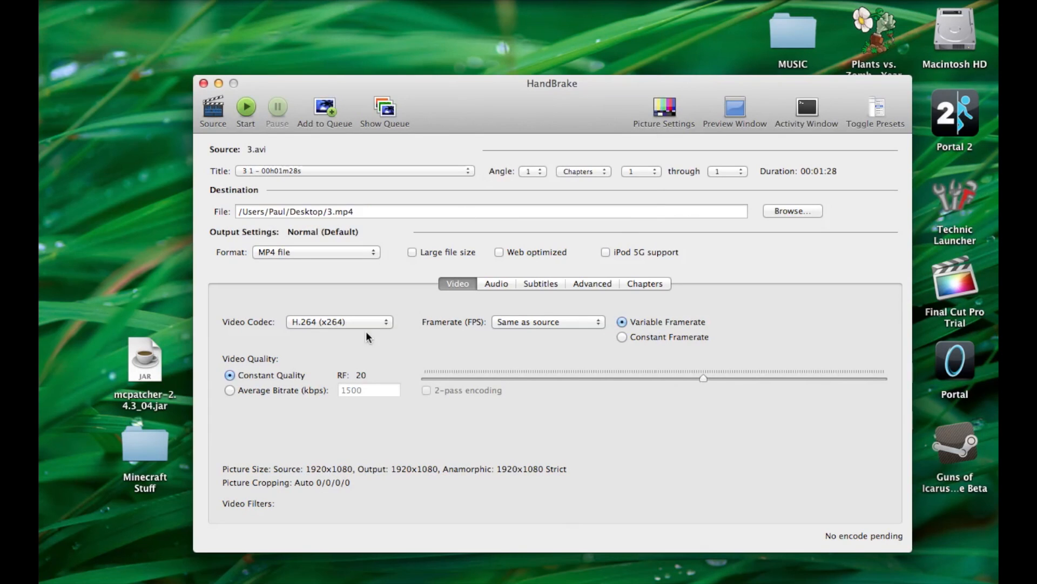
# Keep the video codec H.264 (x264) and the framerate Same as source
pyautogui.click(338, 321)
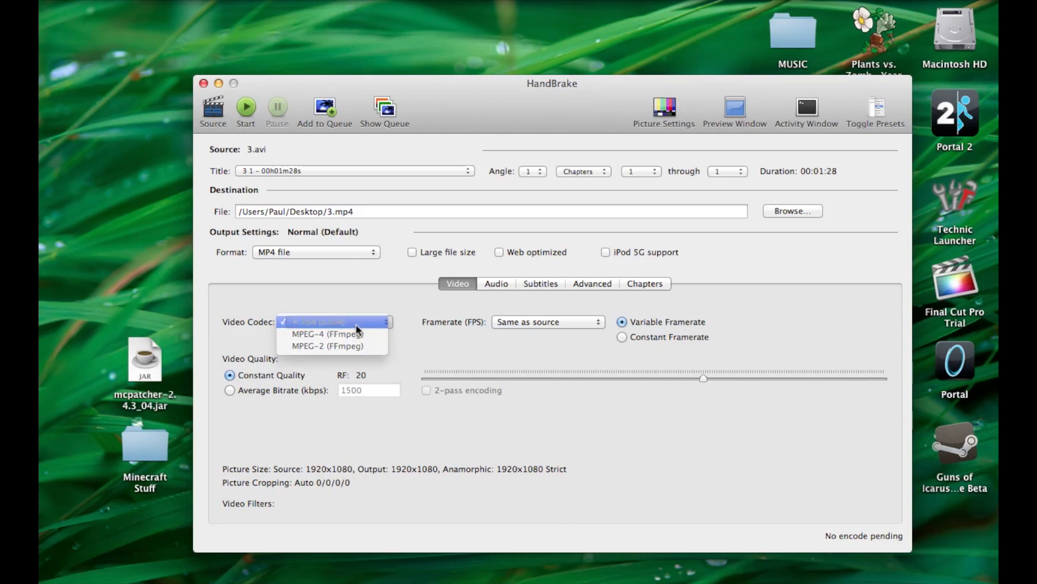
pyautogui.click(334, 322)
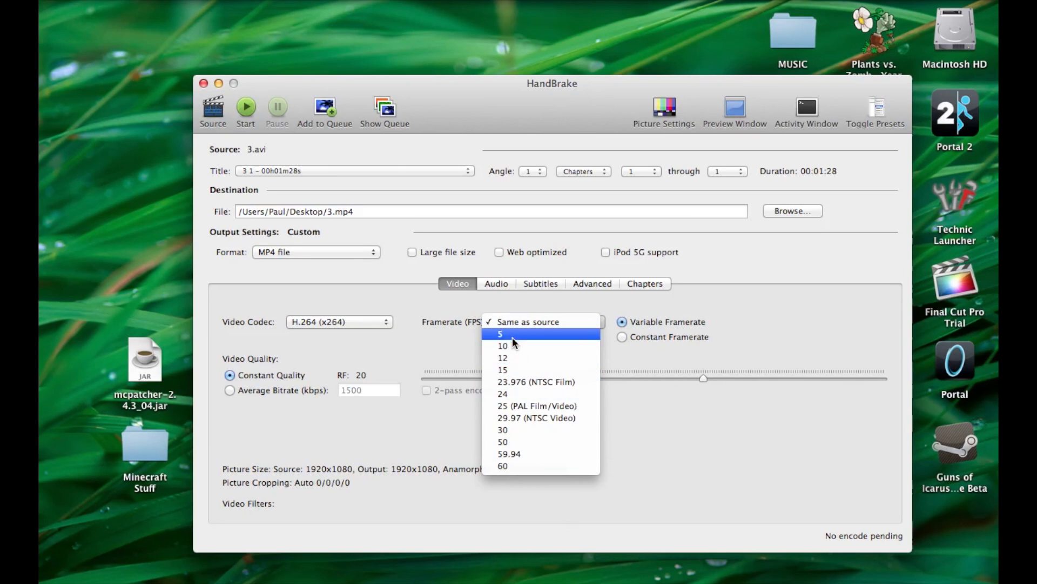
pyautogui.moveTo(526, 322)
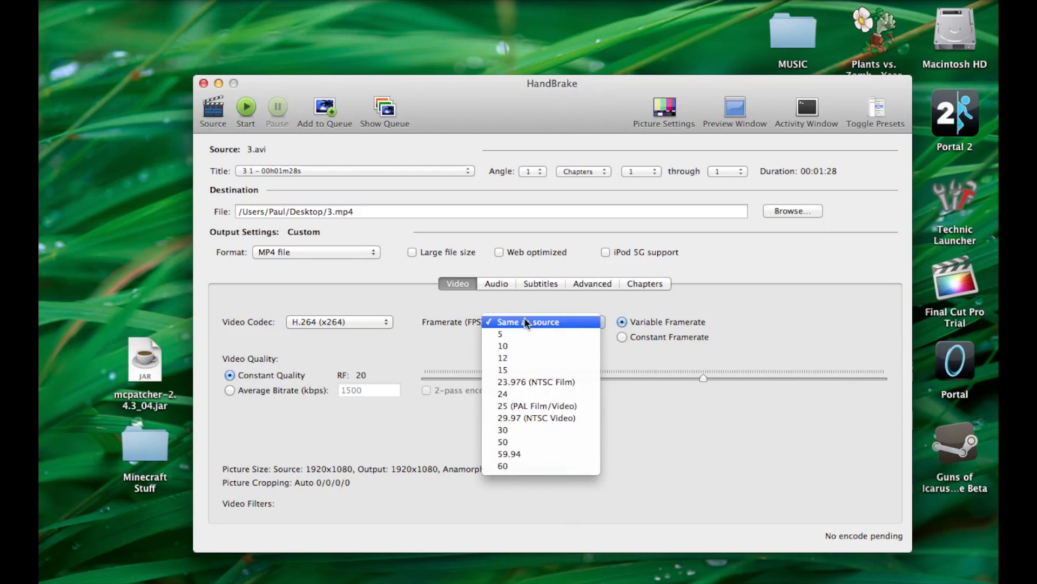
pyautogui.click(524, 322)
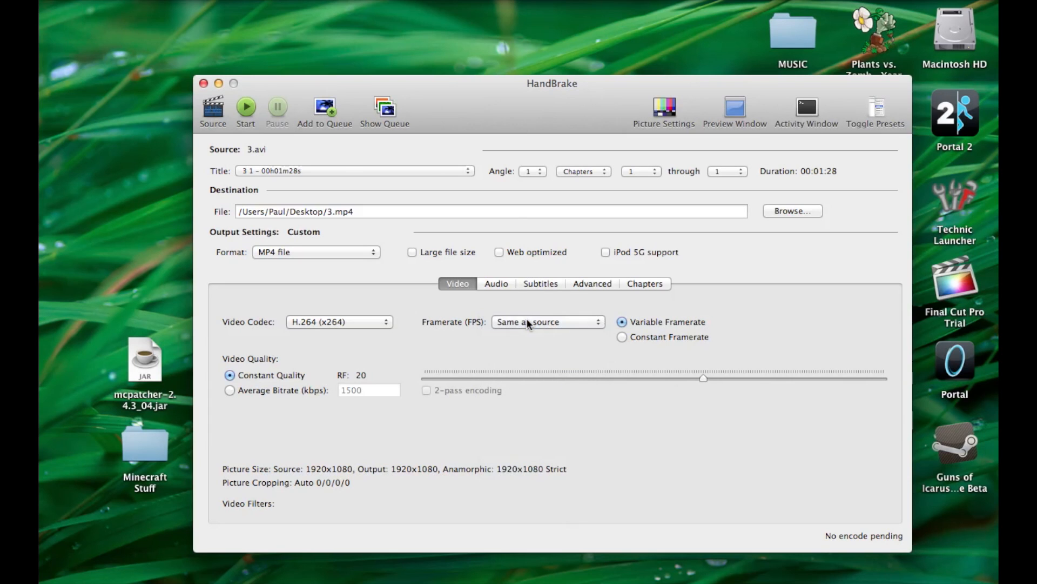
pyautogui.moveTo(246, 107)
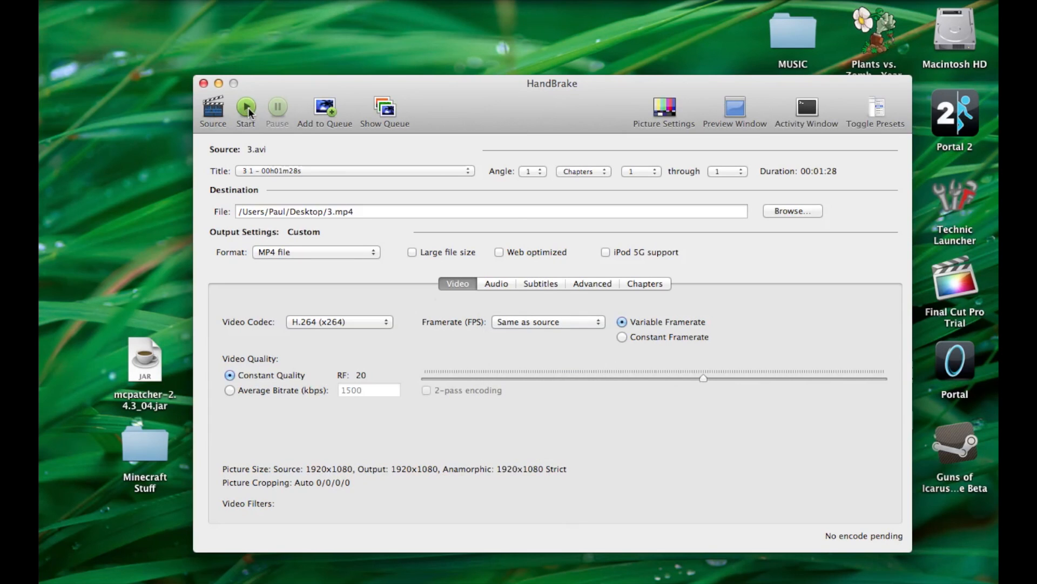
# Start encoding 3.avi into 3.mp4 on the desktop
pyautogui.click(245, 109)
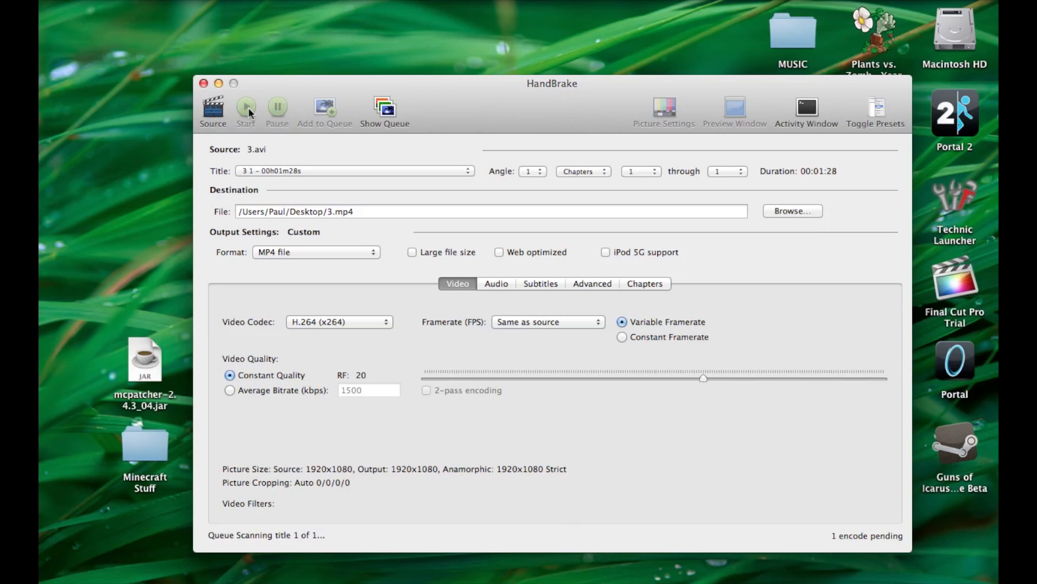
pyautogui.moveTo(283, 532)
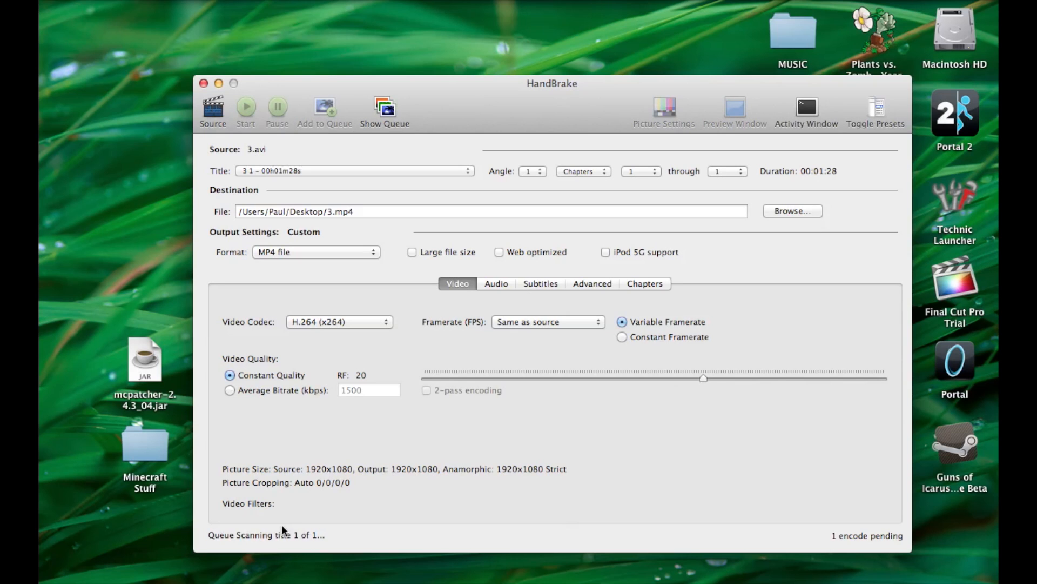
pyautogui.click(245, 107)
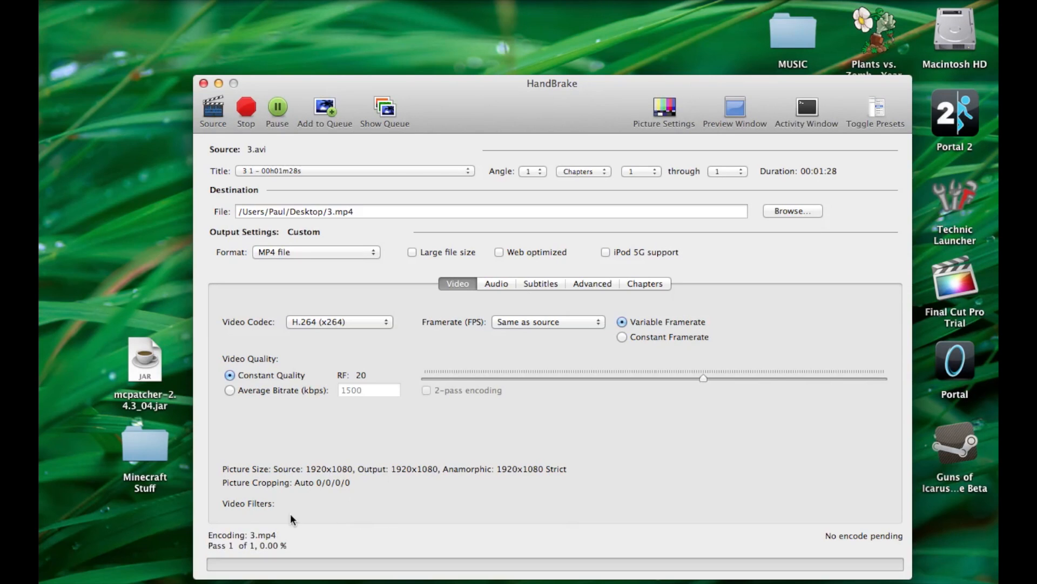
pyautogui.moveTo(229, 571)
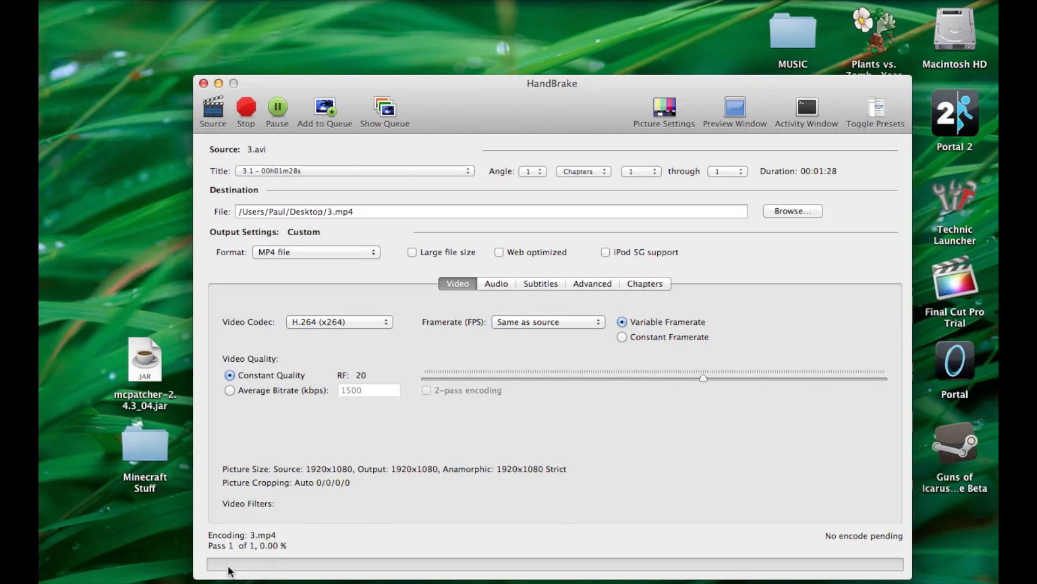
pyautogui.moveTo(241, 552)
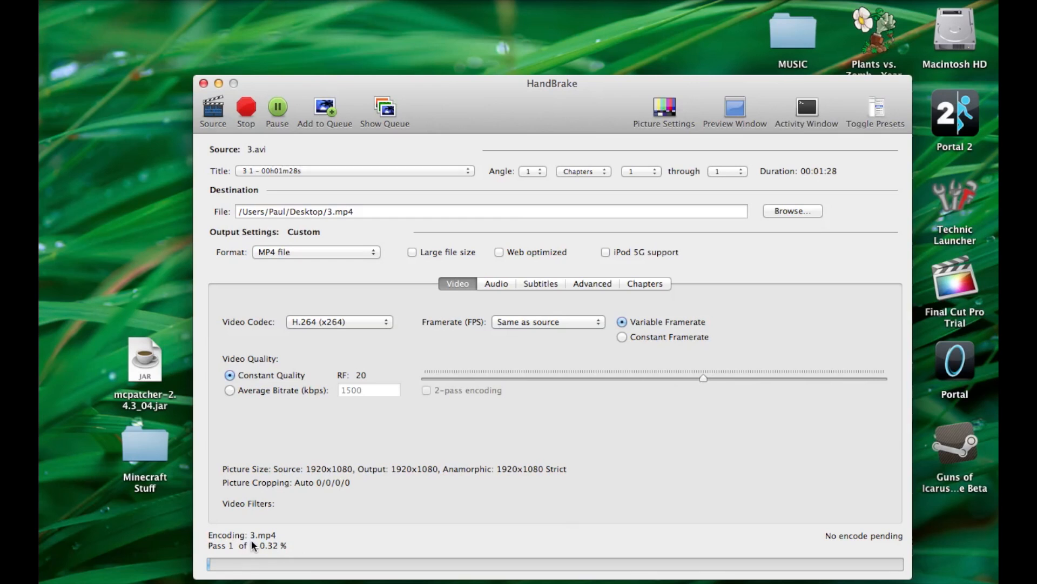
pyautogui.moveTo(299, 536)
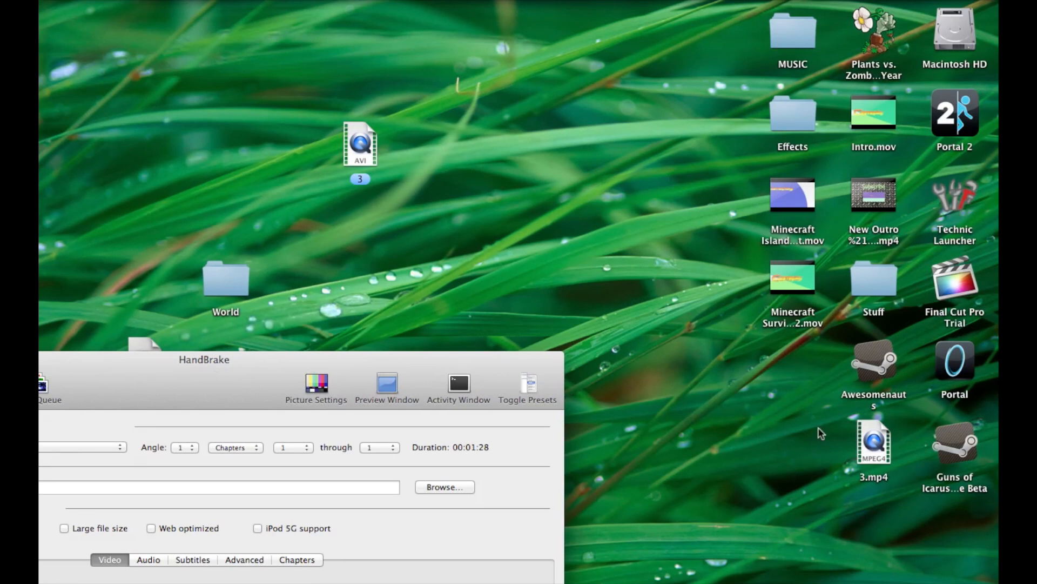
pyautogui.moveTo(865, 488)
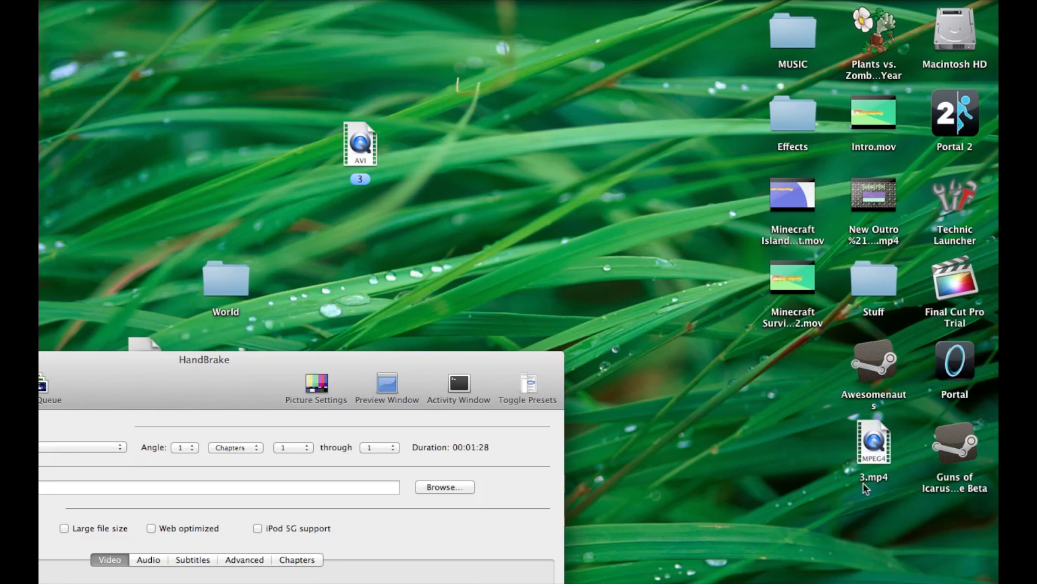
pyautogui.moveTo(320, 416)
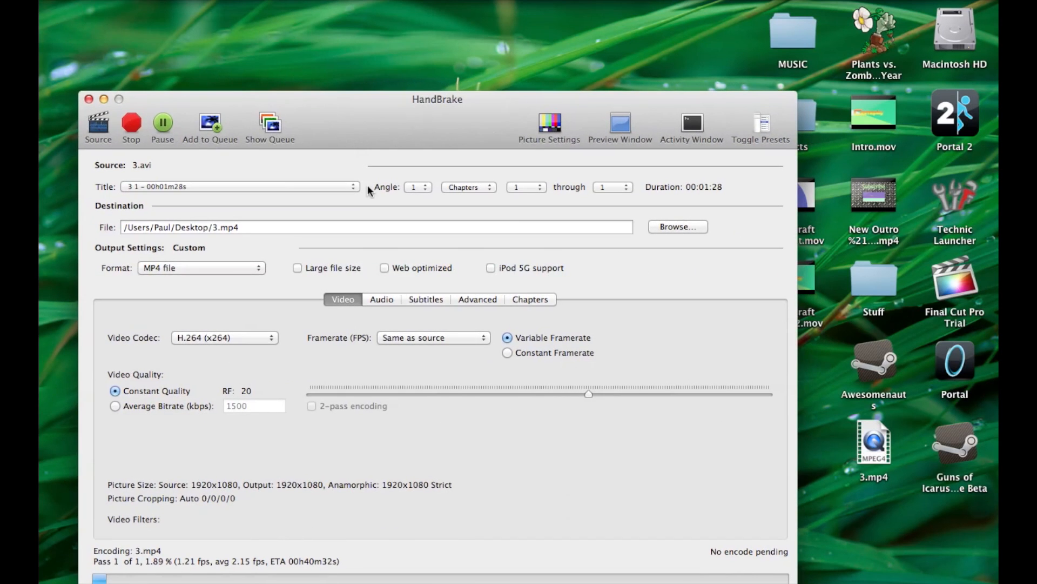
# Review the output container formats and keep MP4 file
pyautogui.click(200, 267)
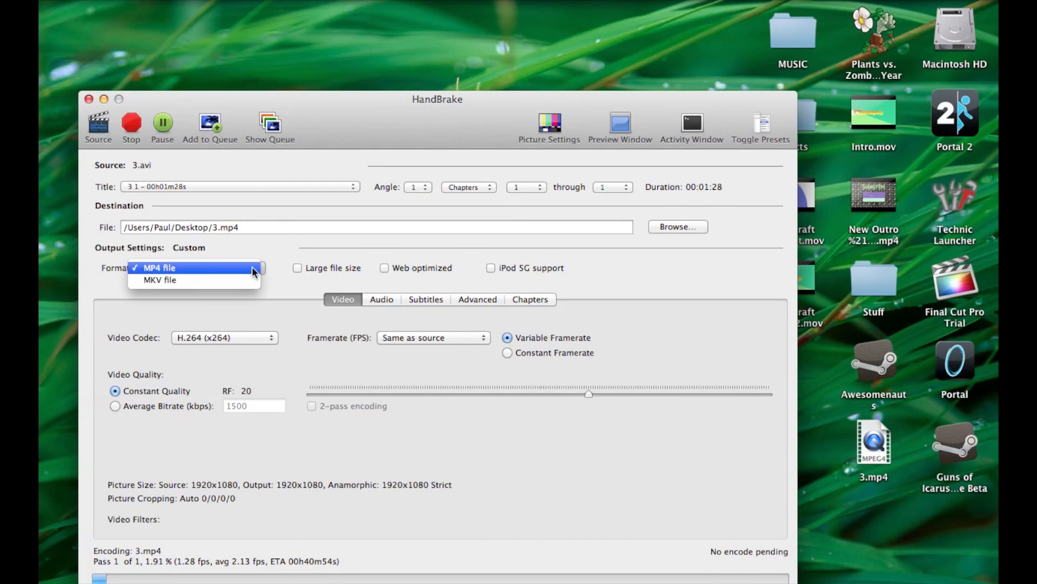
pyautogui.click(159, 268)
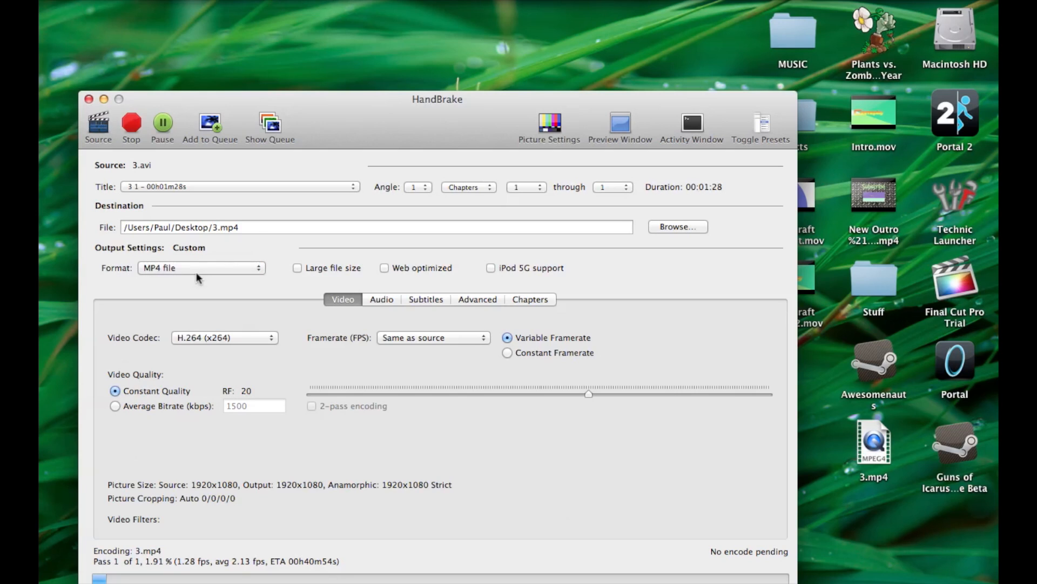
pyautogui.moveTo(618, 123)
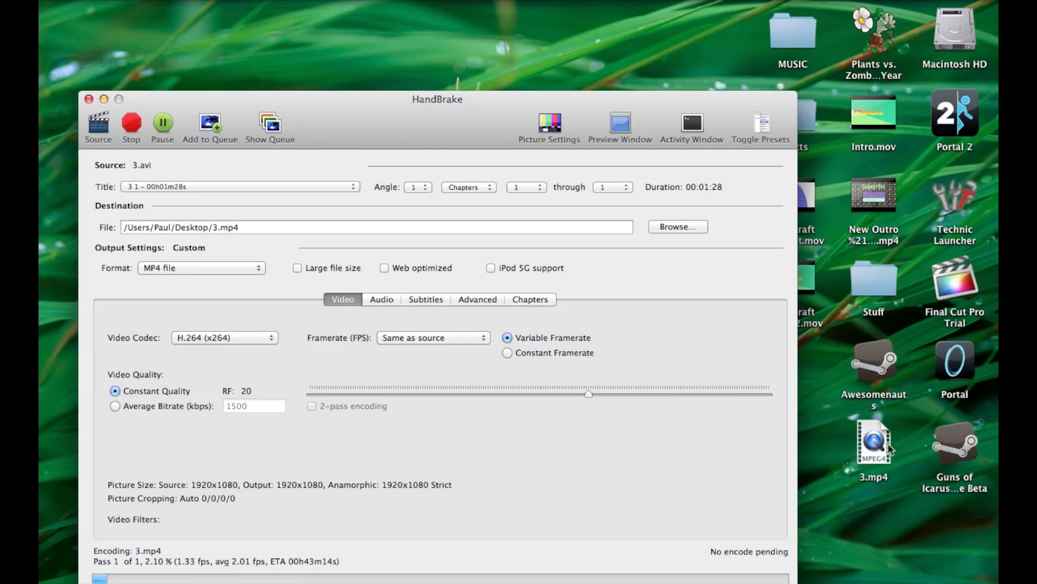
pyautogui.moveTo(238, 572)
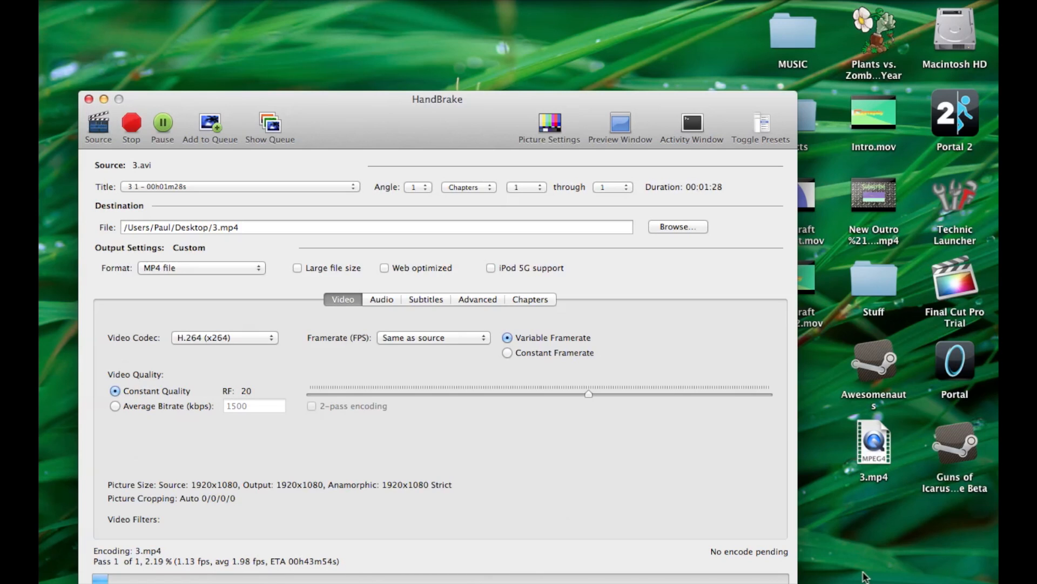
pyautogui.moveTo(454, 543)
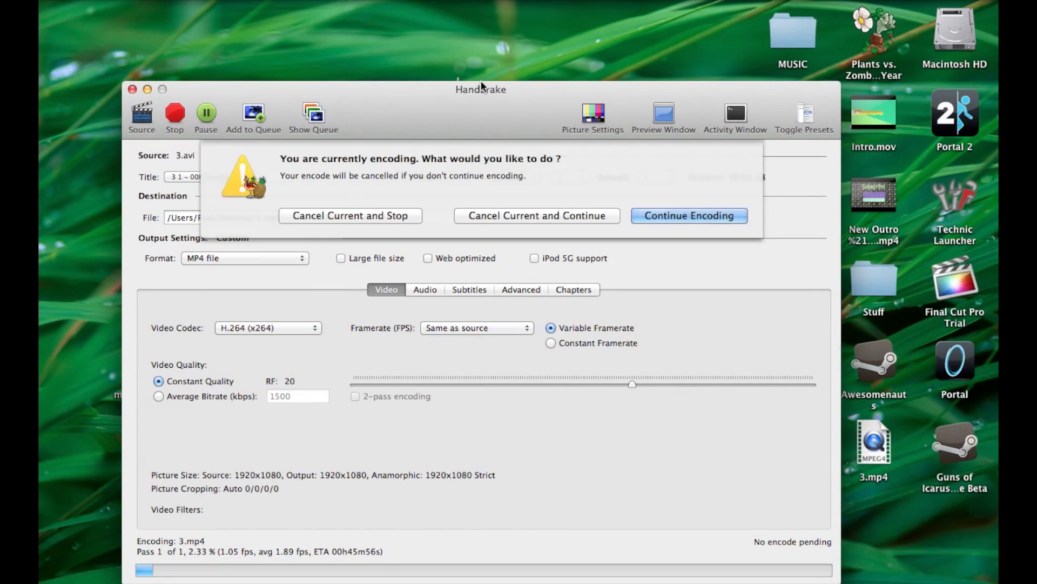
# Cancel the current encode and stop, leaving nothing encoding
pyautogui.click(537, 215)
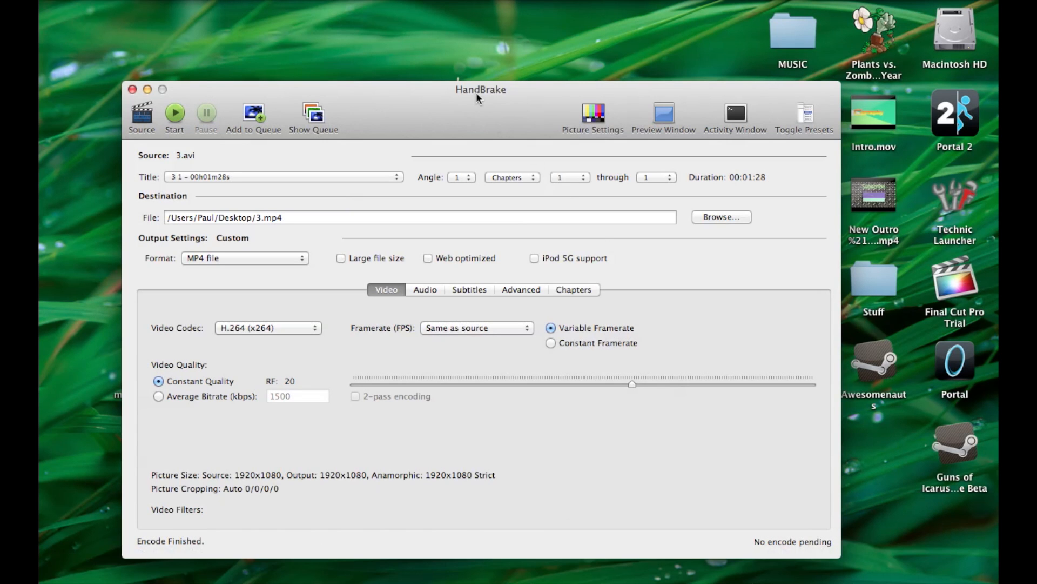
pyautogui.moveTo(481, 89); pyautogui.dragTo(473, 55)
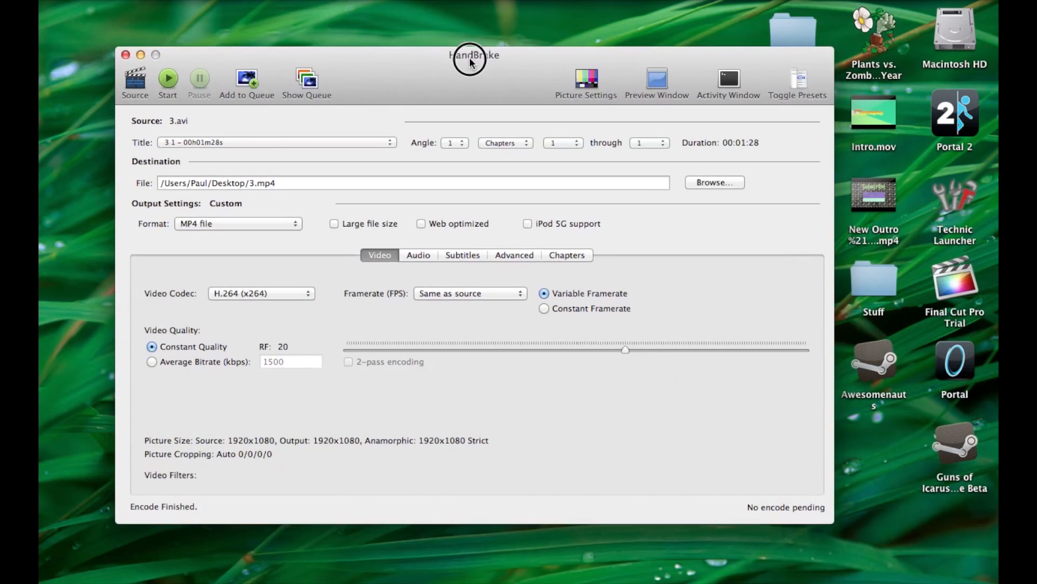
pyautogui.moveTo(471, 63)
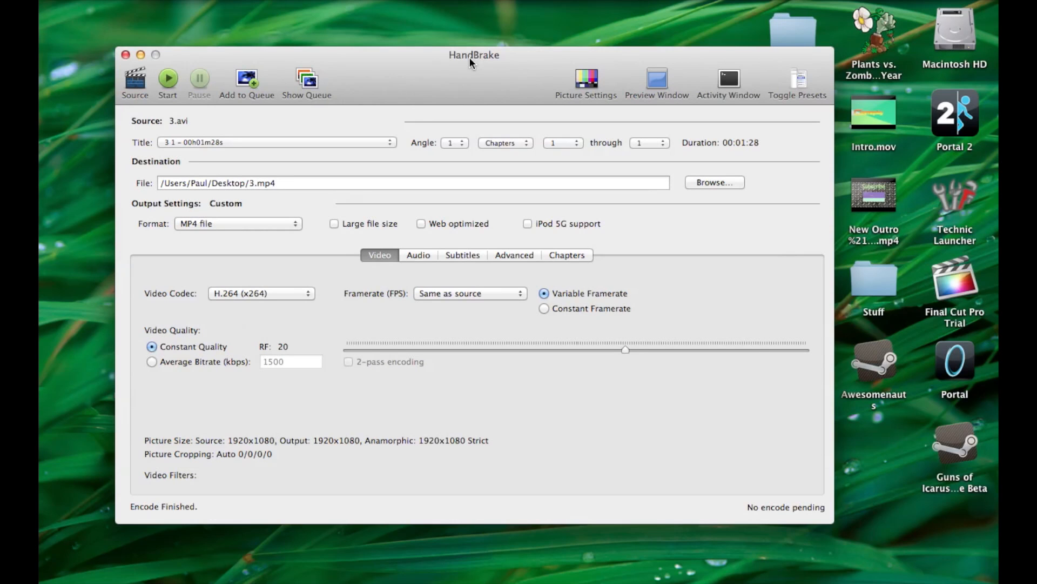
pyautogui.moveTo(135, 41)
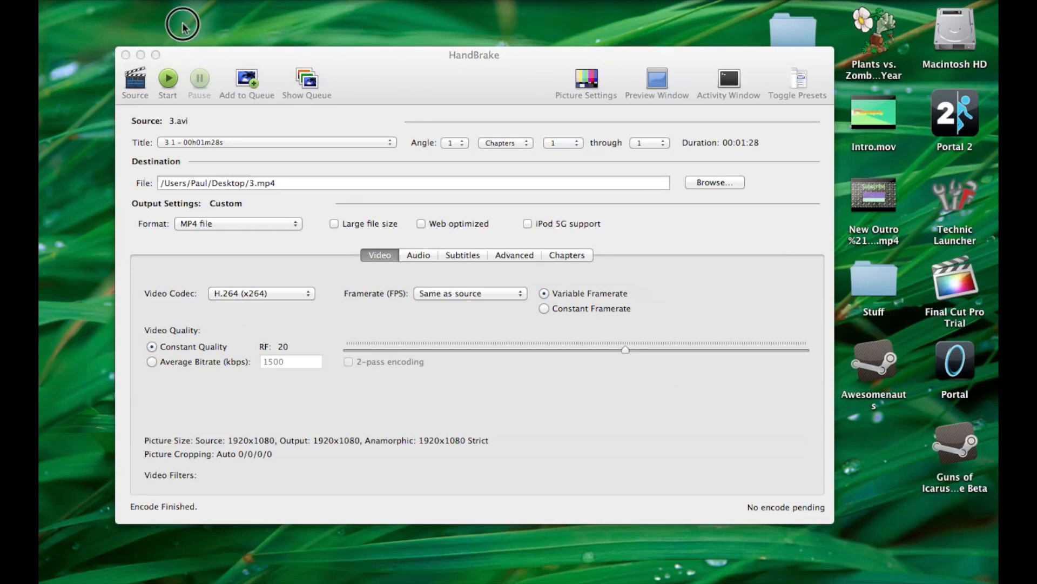
pyautogui.moveTo(190, 30)
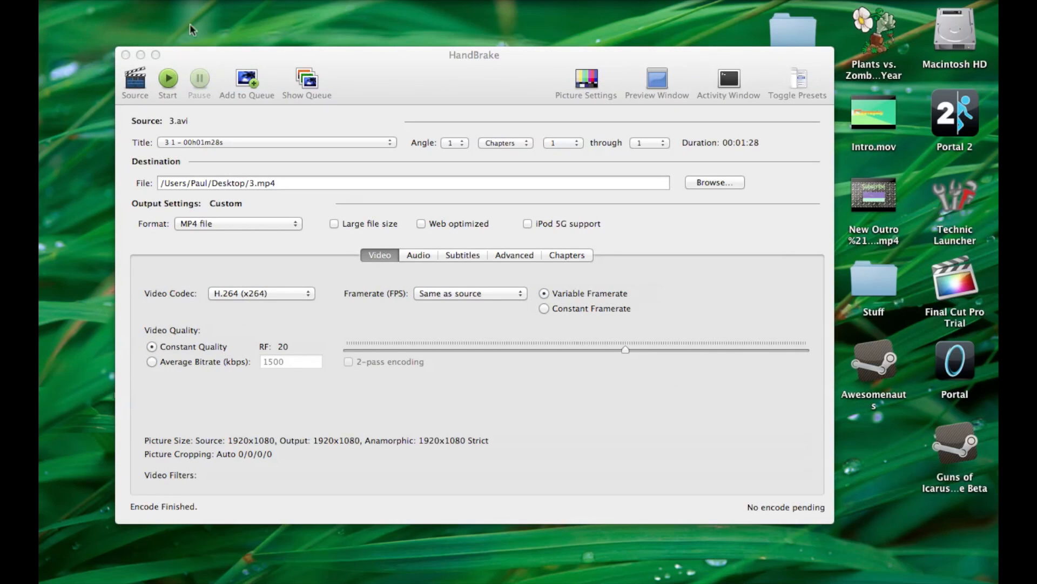
pyautogui.moveTo(194, 64)
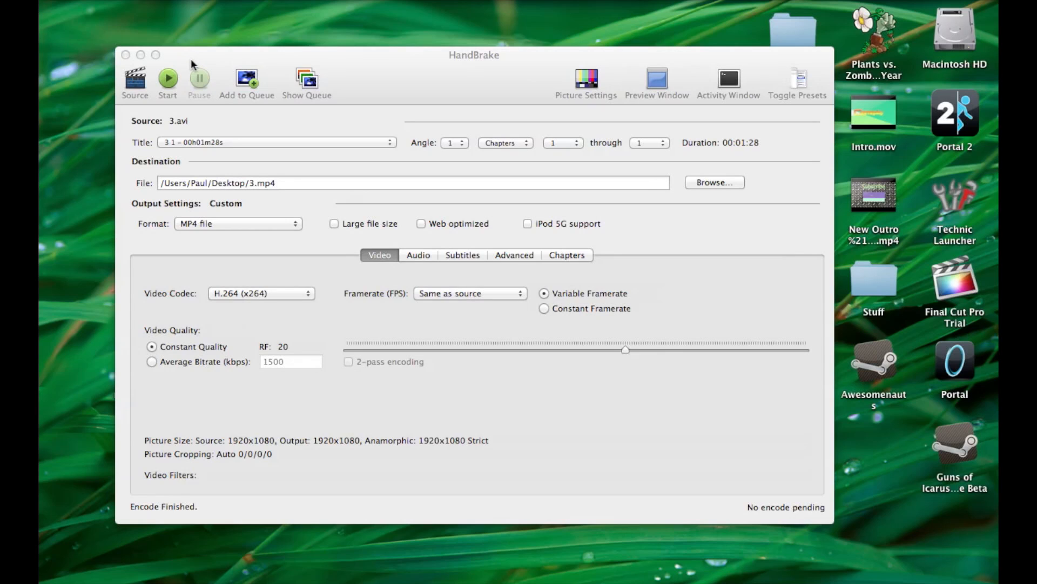
pyautogui.moveTo(173, 53)
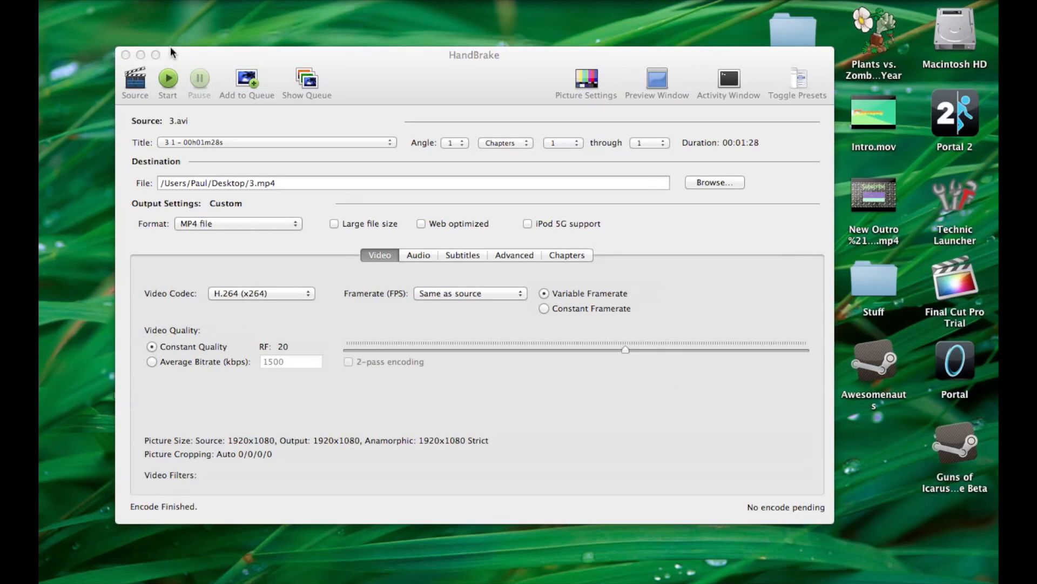
pyautogui.moveTo(167, 52)
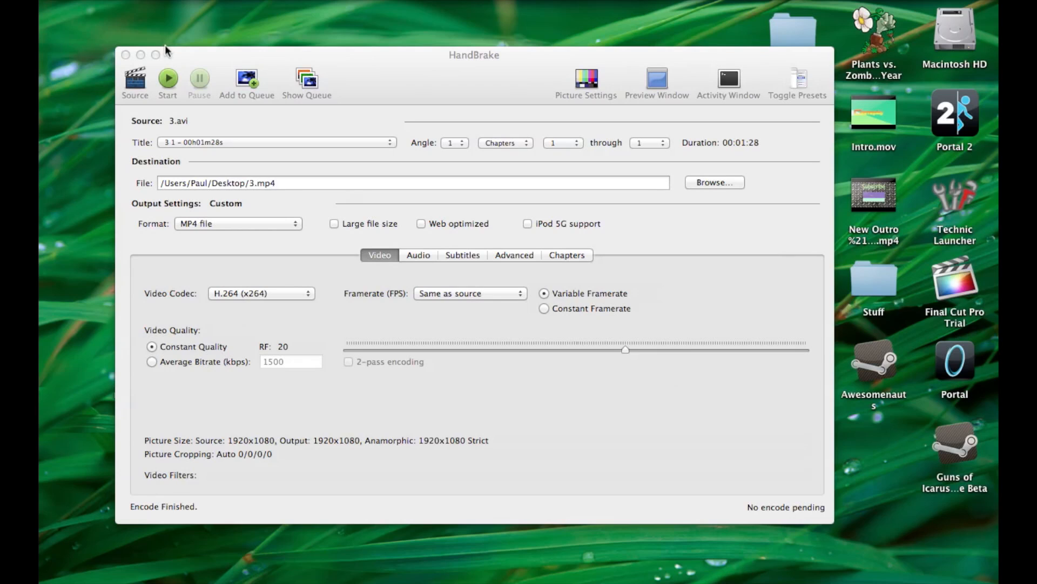